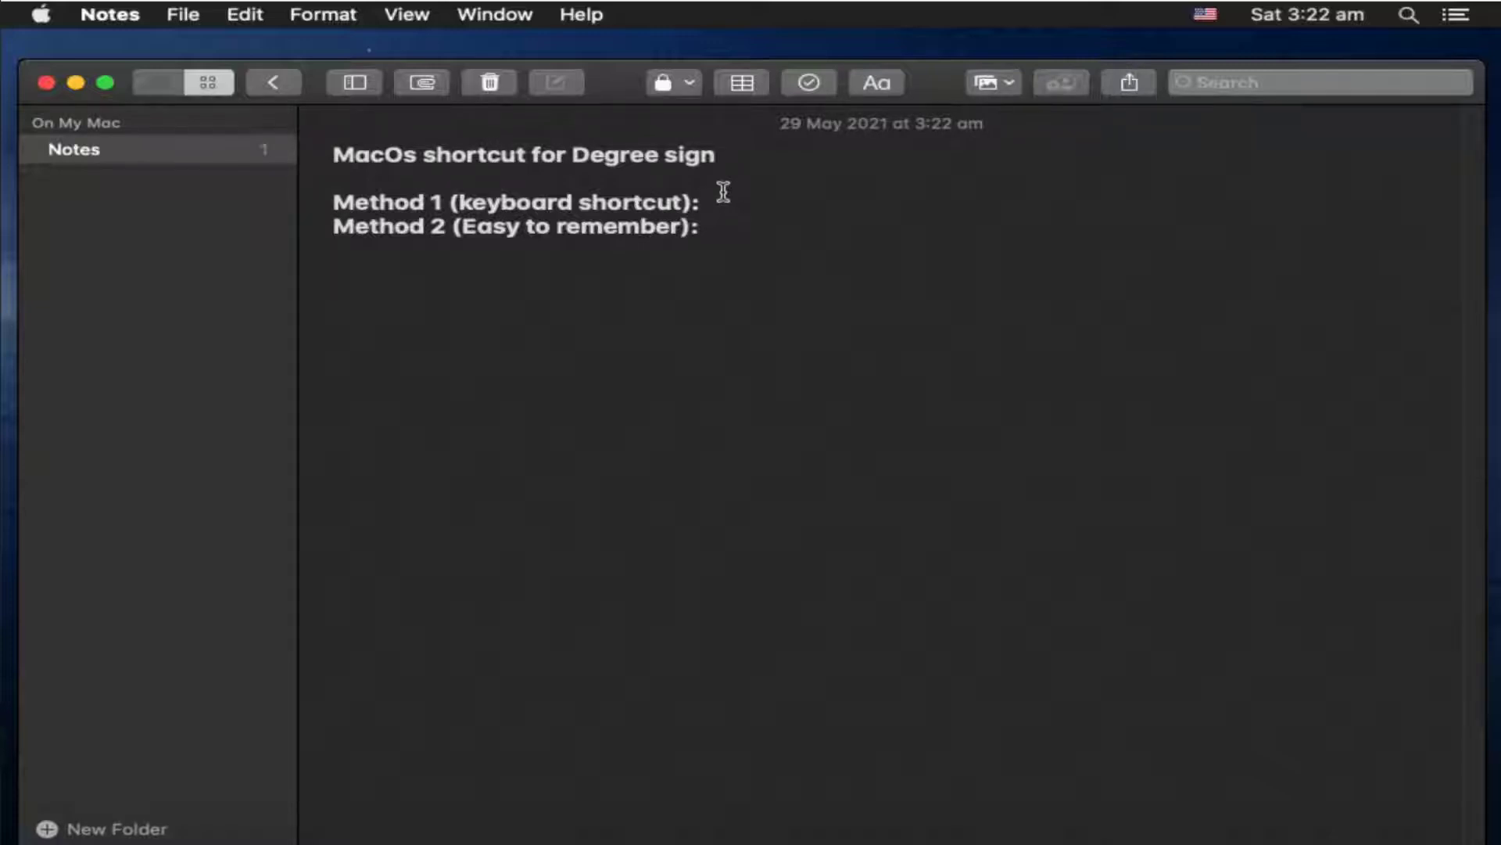
Insert a ° after 'Method 1 (keyboard shortcut):' using Option+Shift+8.
click(702, 200)
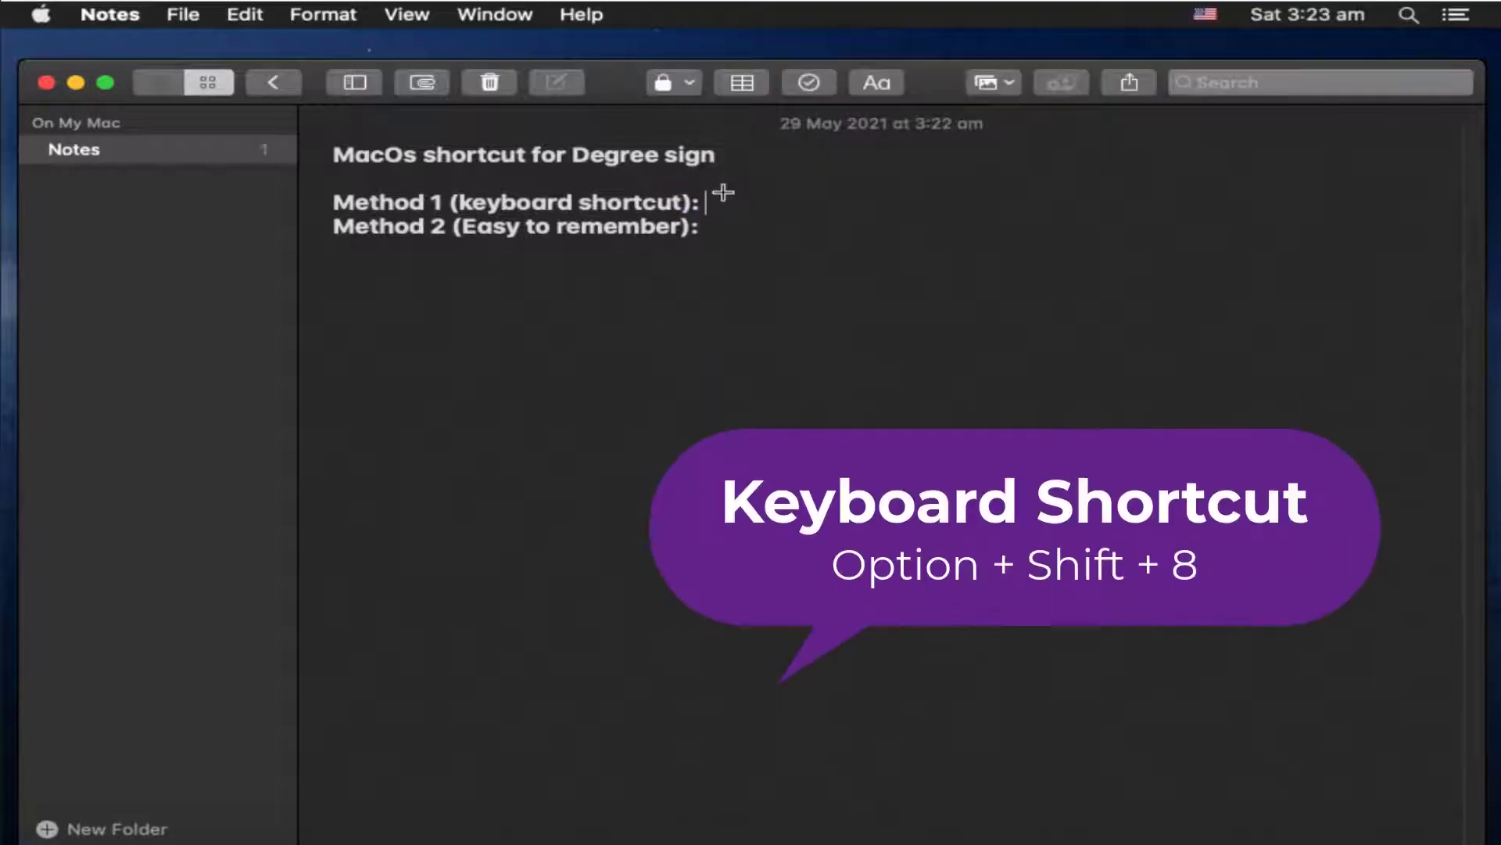
text(°)
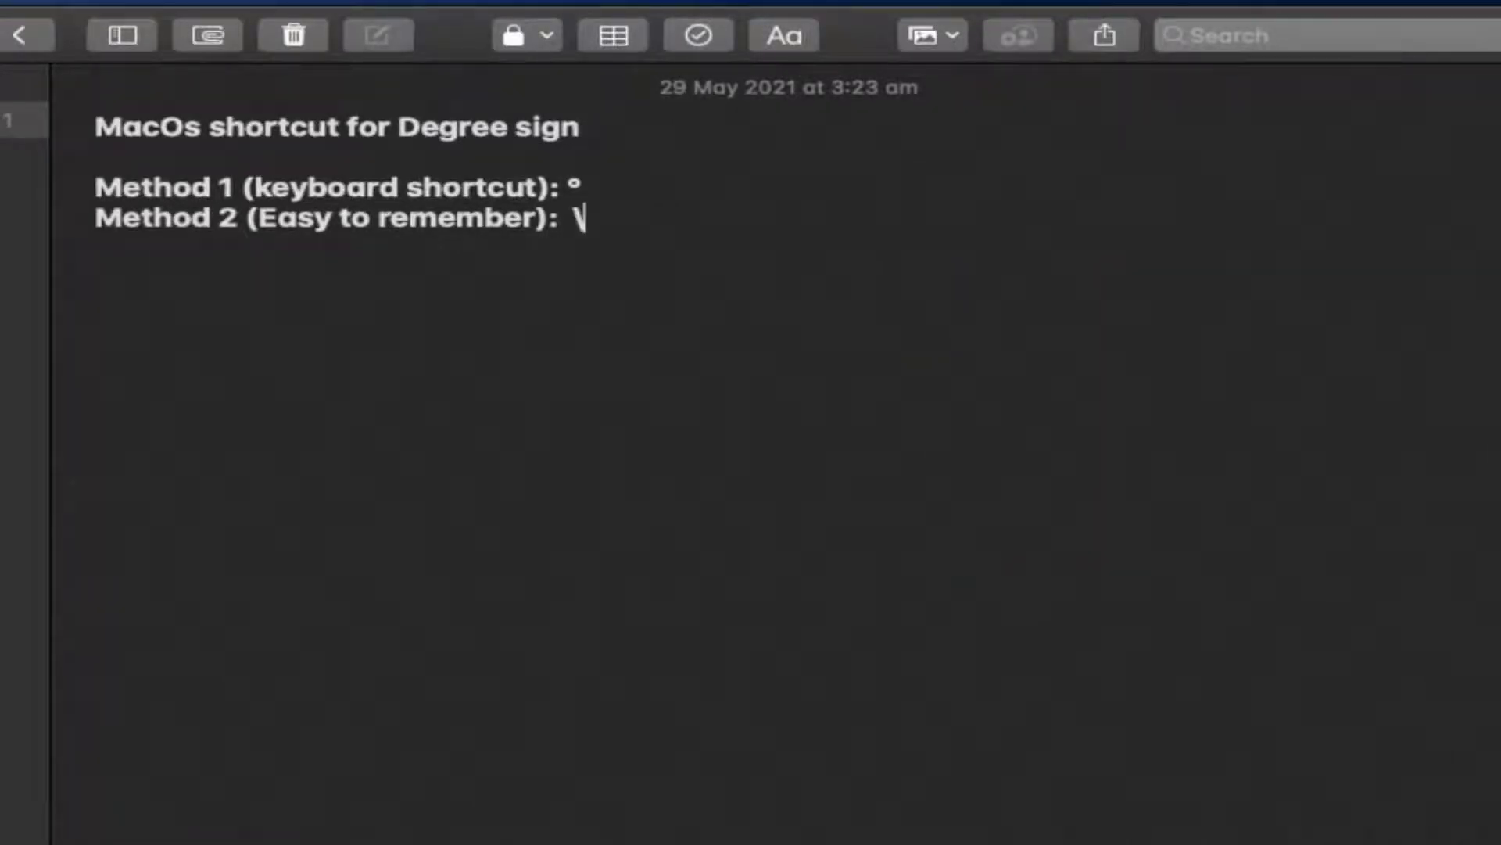
text(°)
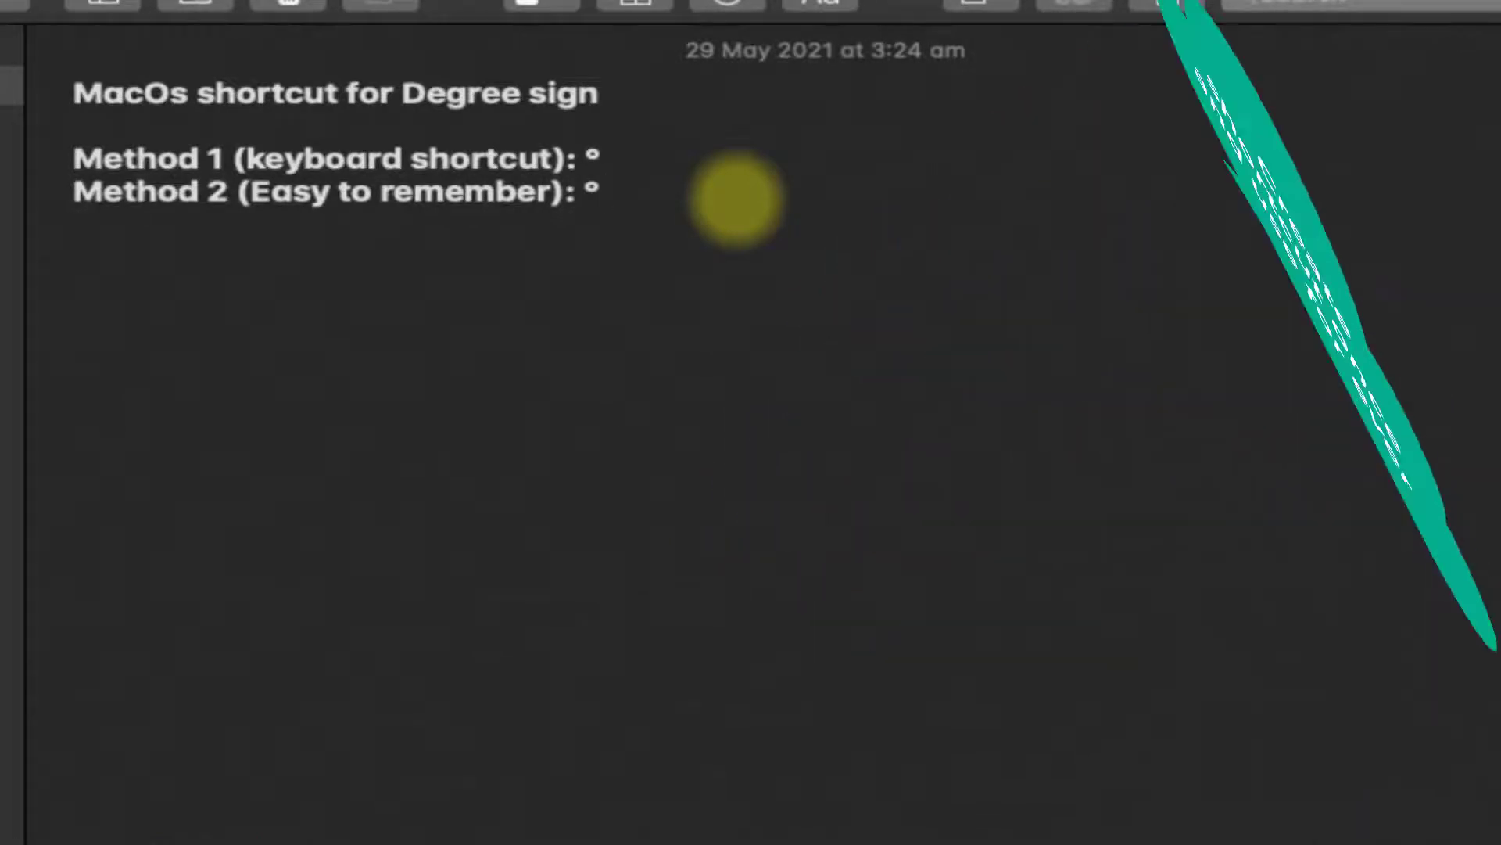
key(Backspace)
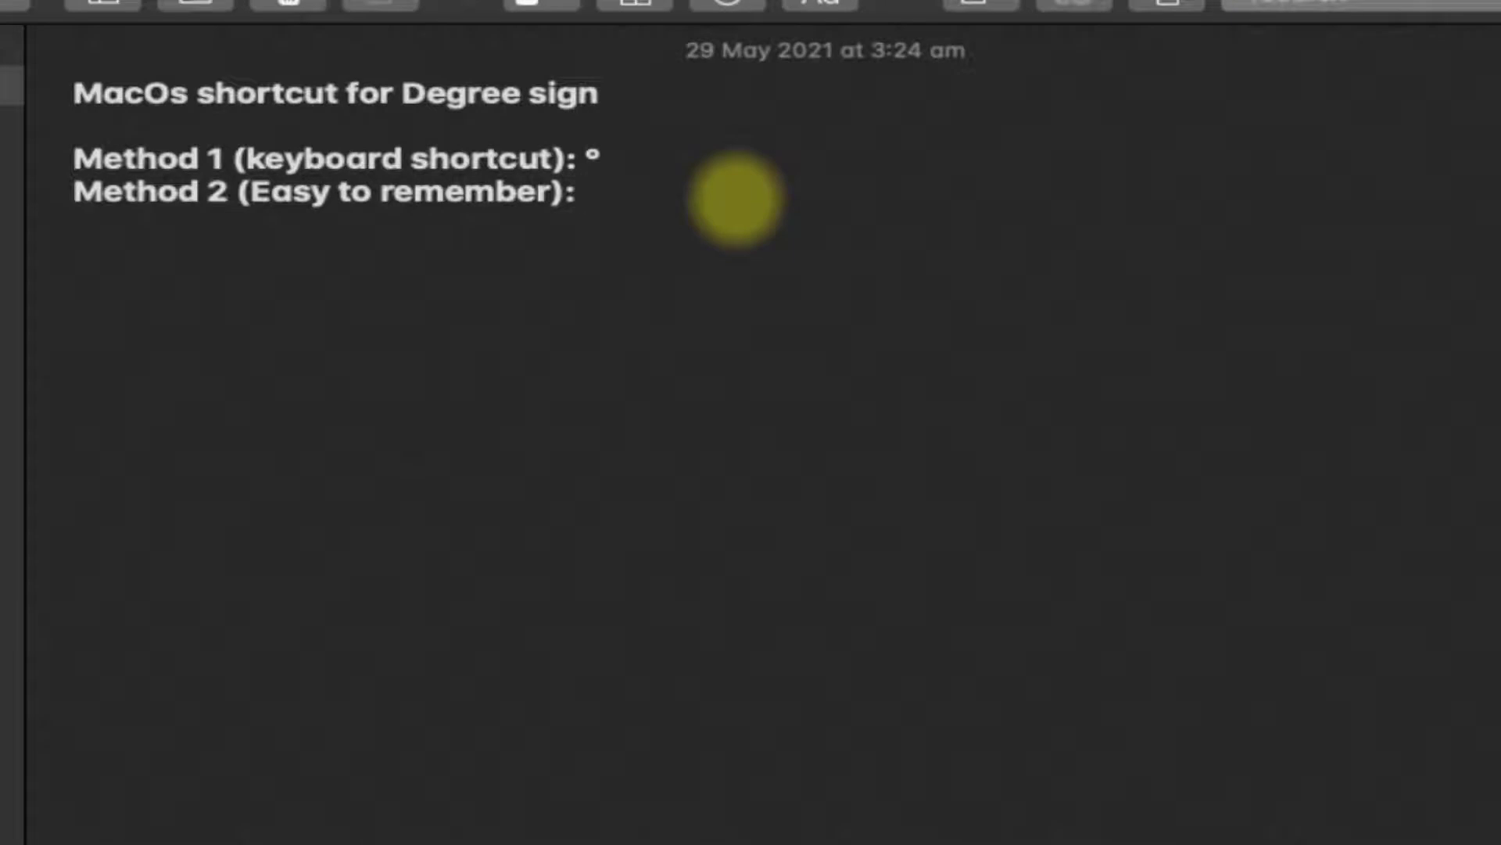
click(606, 160)
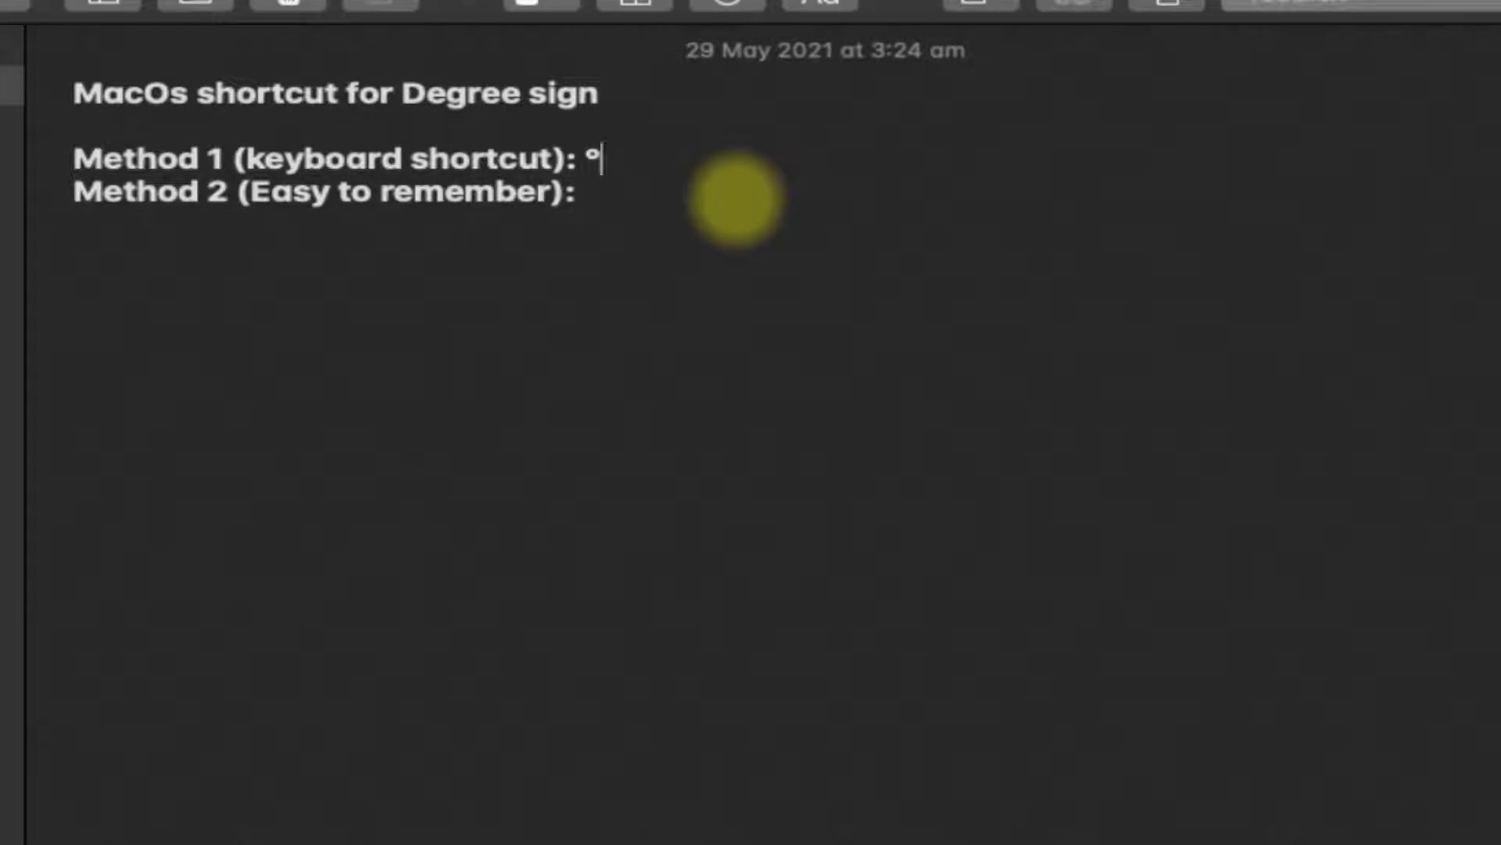
Copy the ° from the Method 1 line and bring up the Apple menu.
right_click(591, 155)
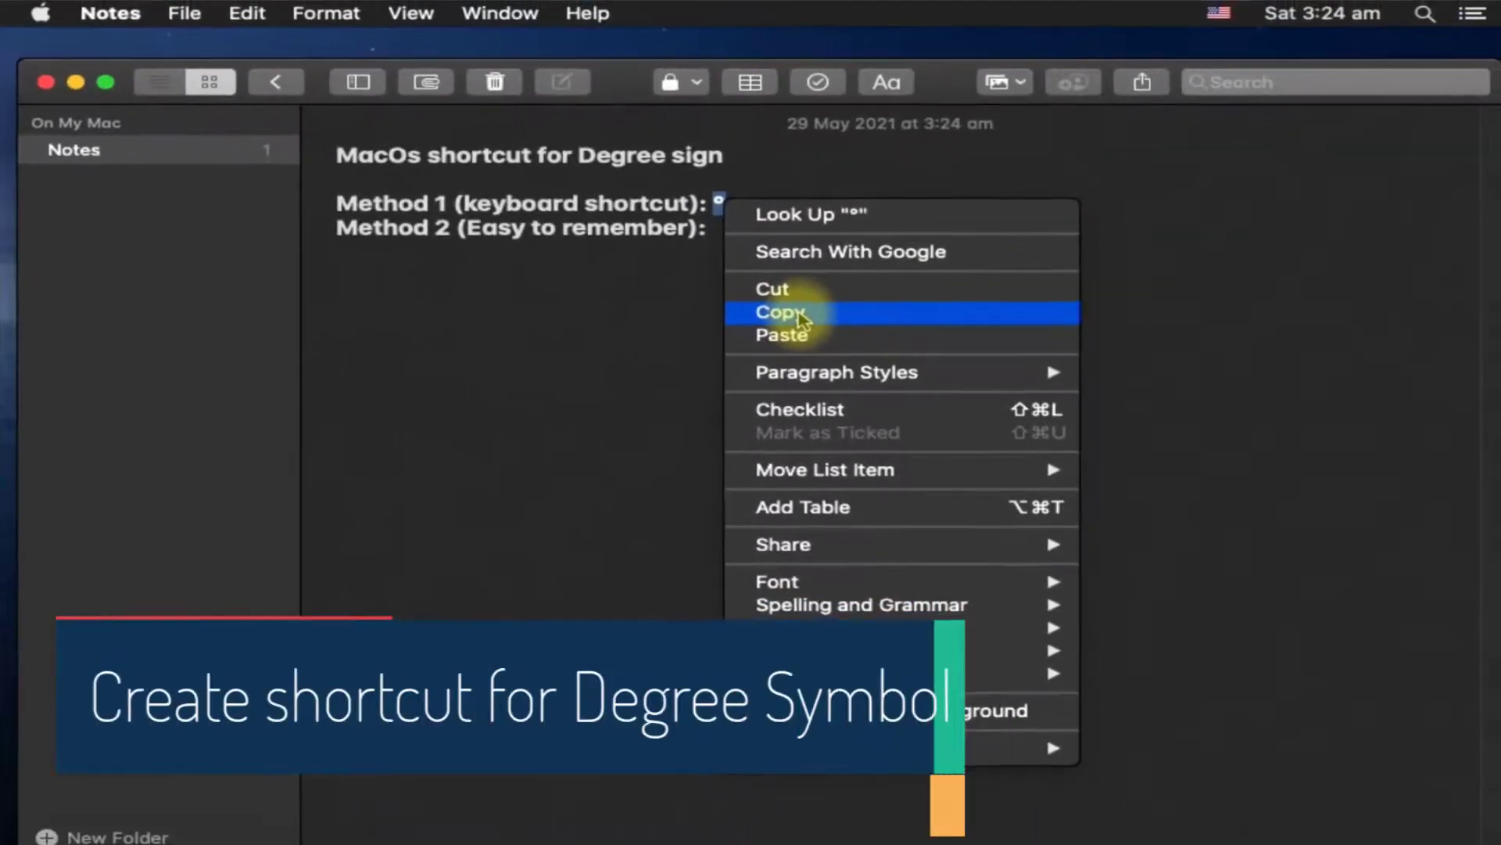
click(787, 312)
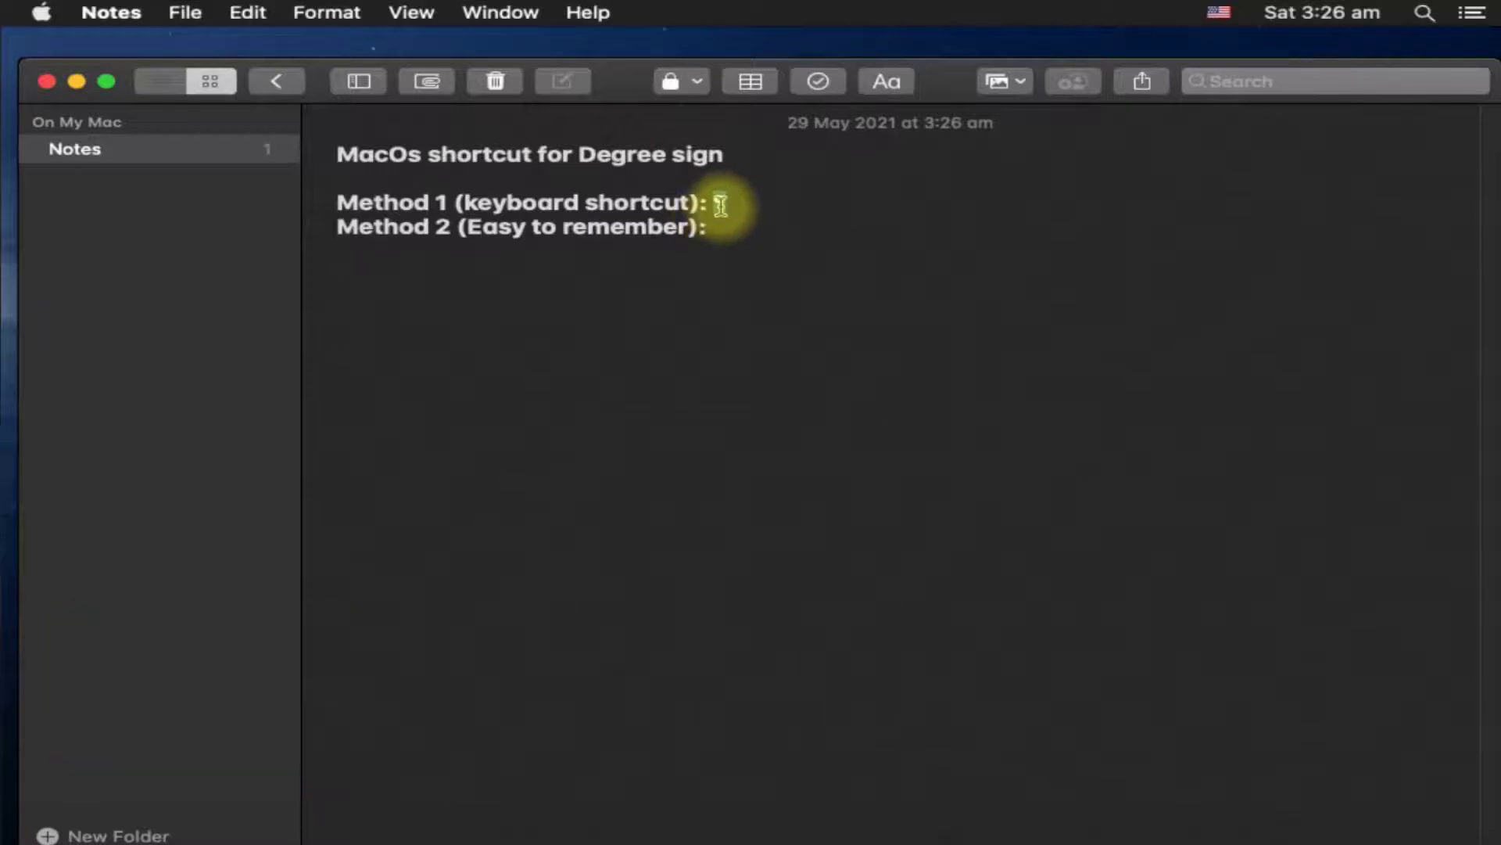
click(44, 12)
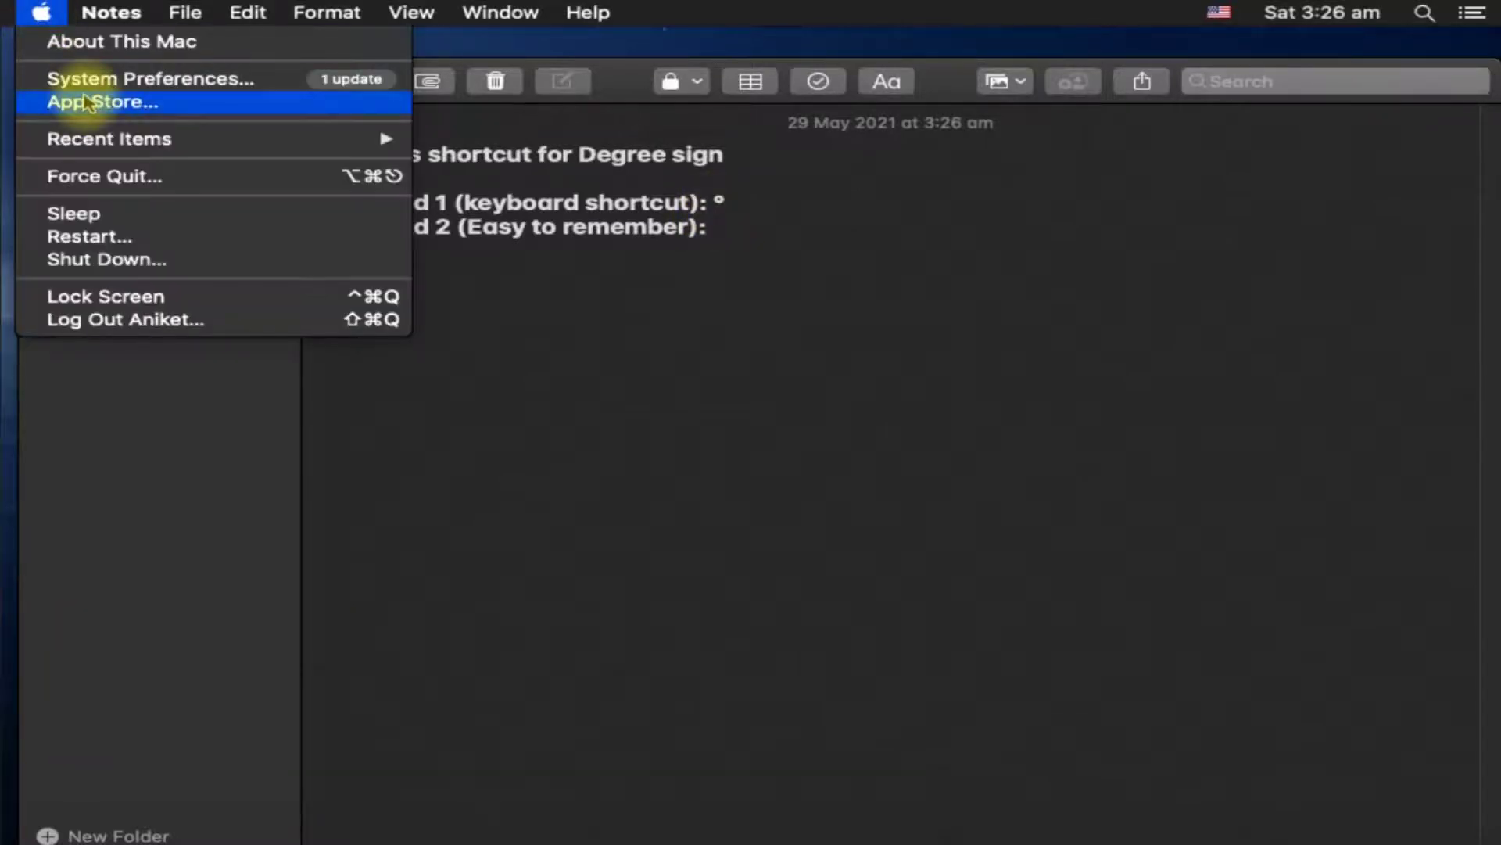
Go to System Preferences › Keyboard text replacements showing \check and omw.
click(148, 78)
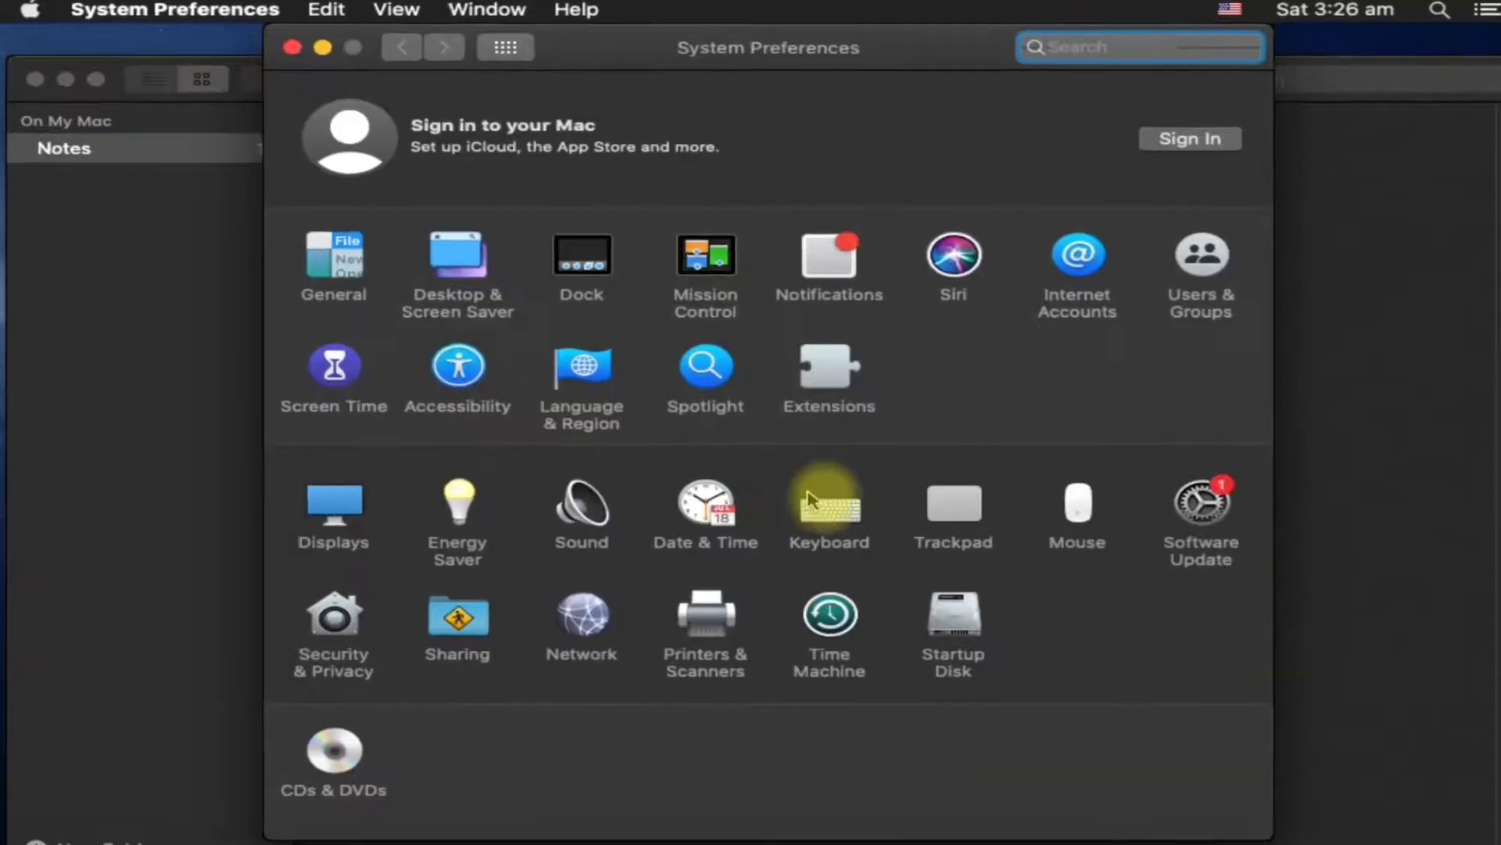
click(829, 504)
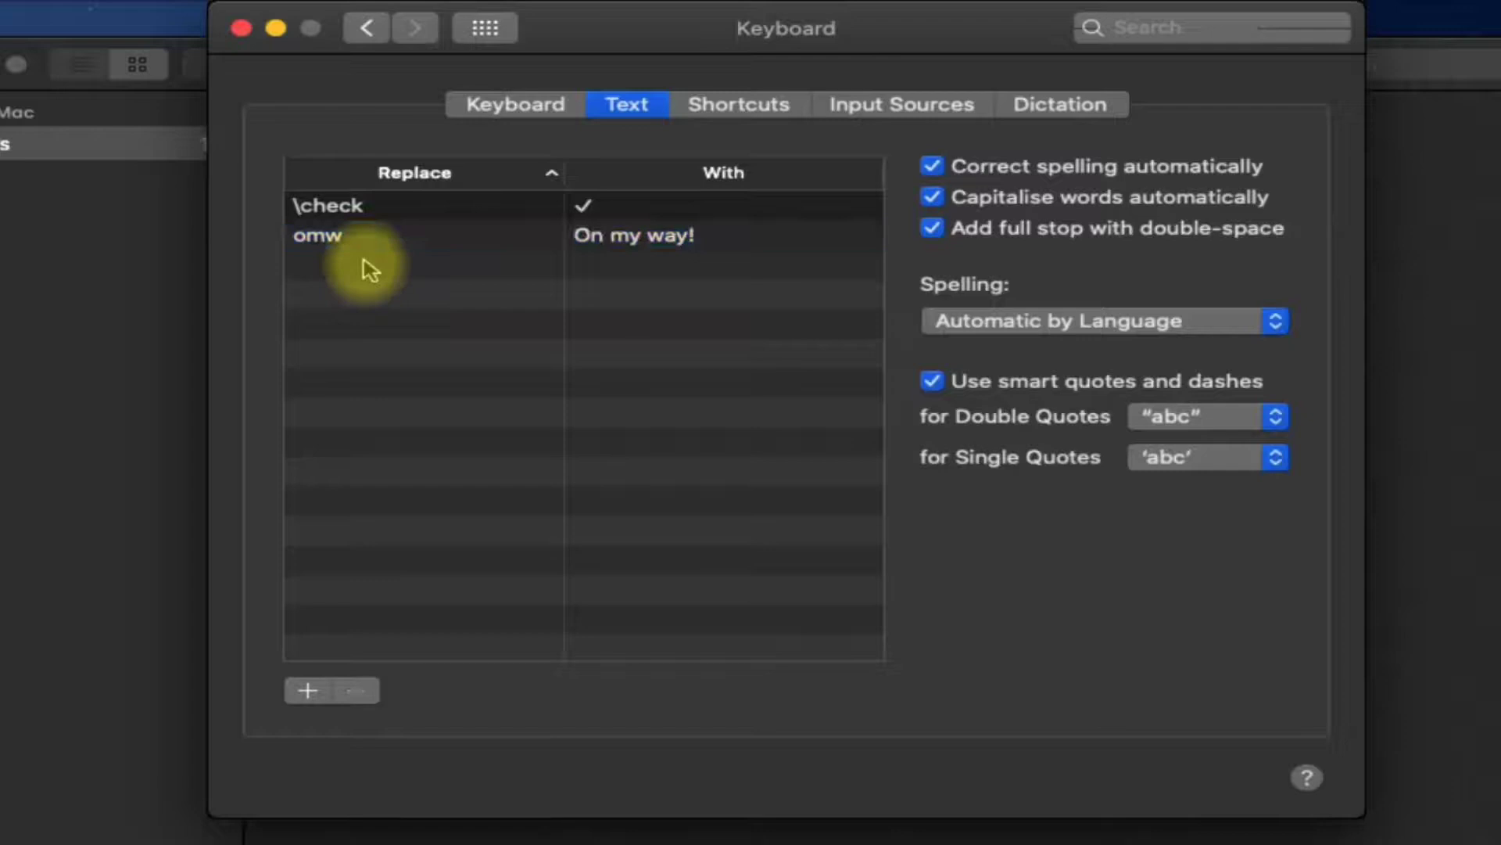
Add a text replacement with Replace '\degree' and the copied ° pasted as With.
text(\degre)
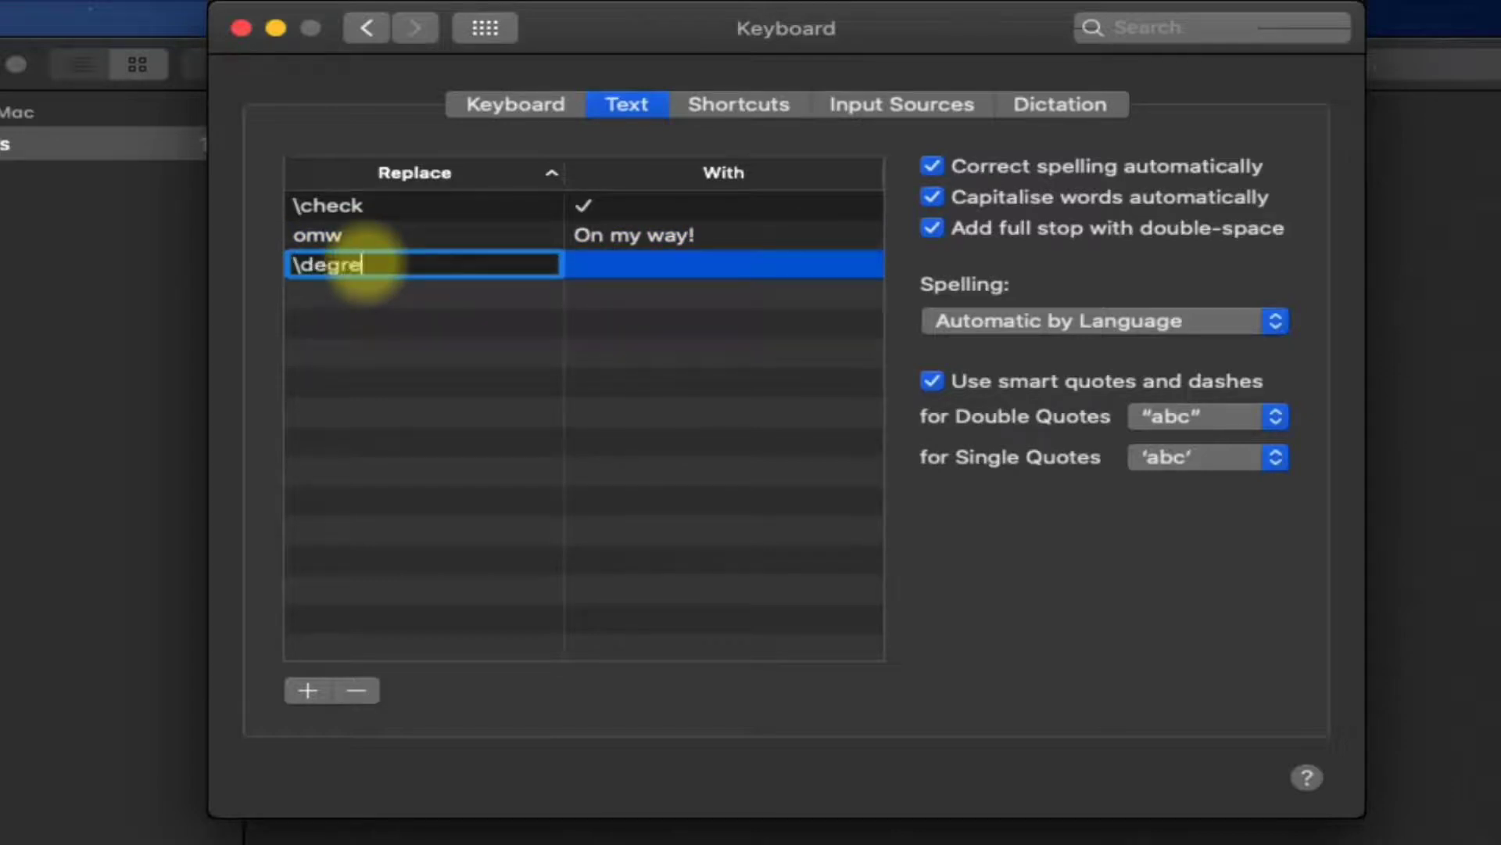
text(e)
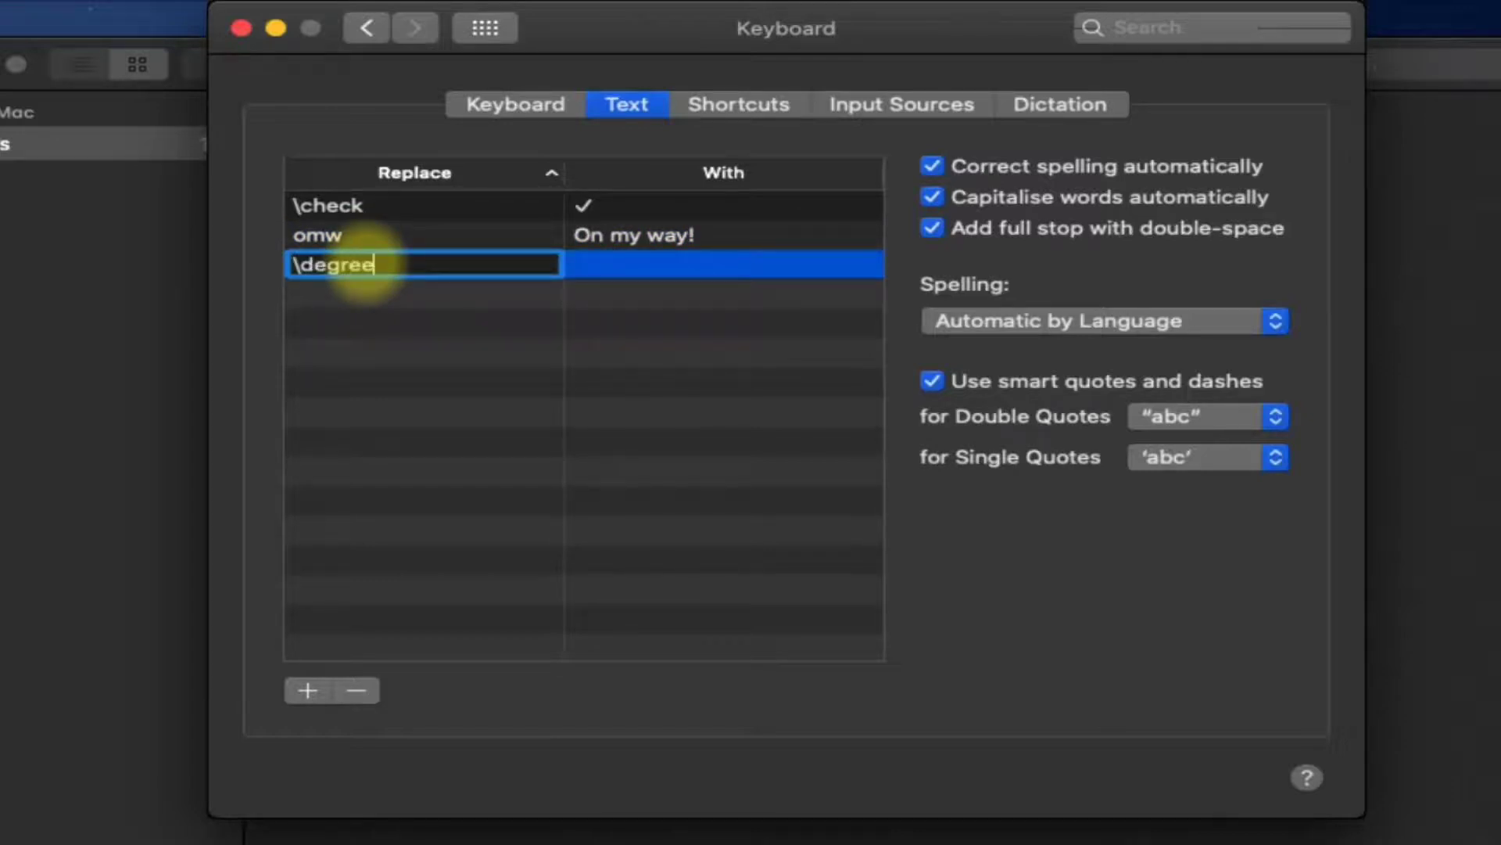
mouse_move(419, 385)
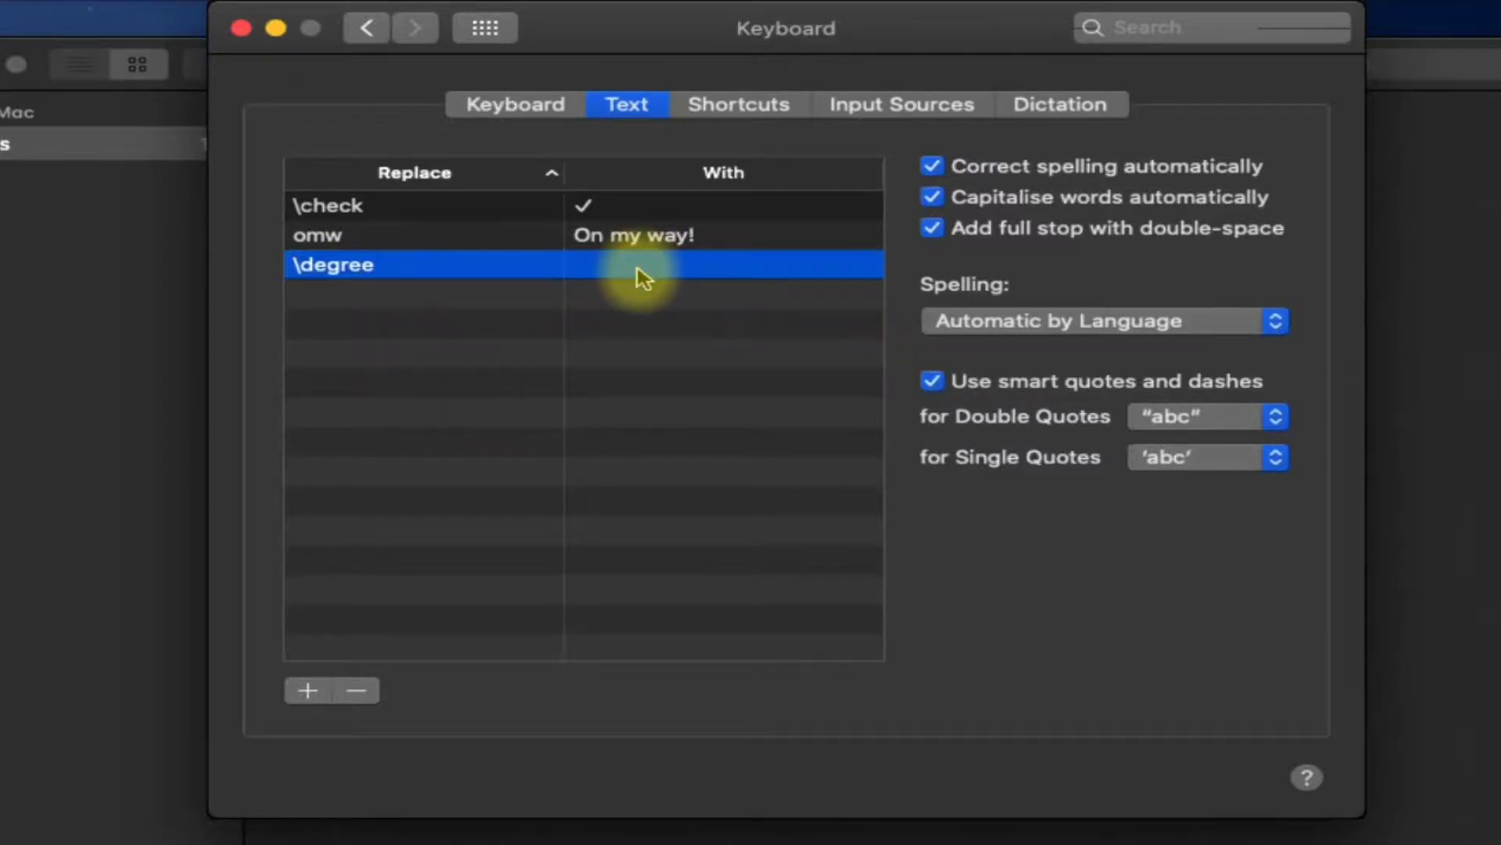
right_click(644, 269)
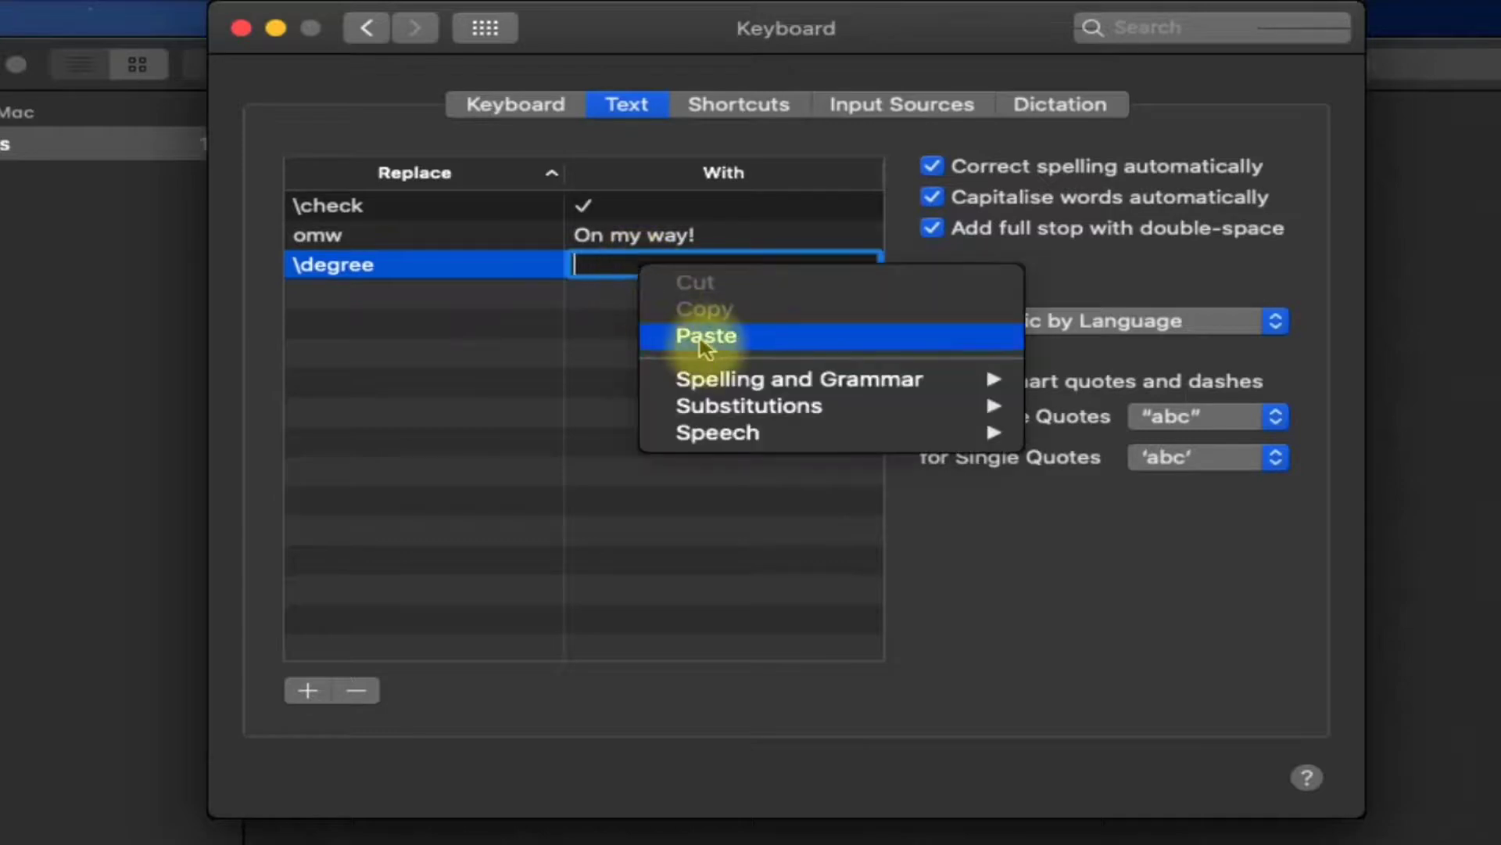
click(705, 335)
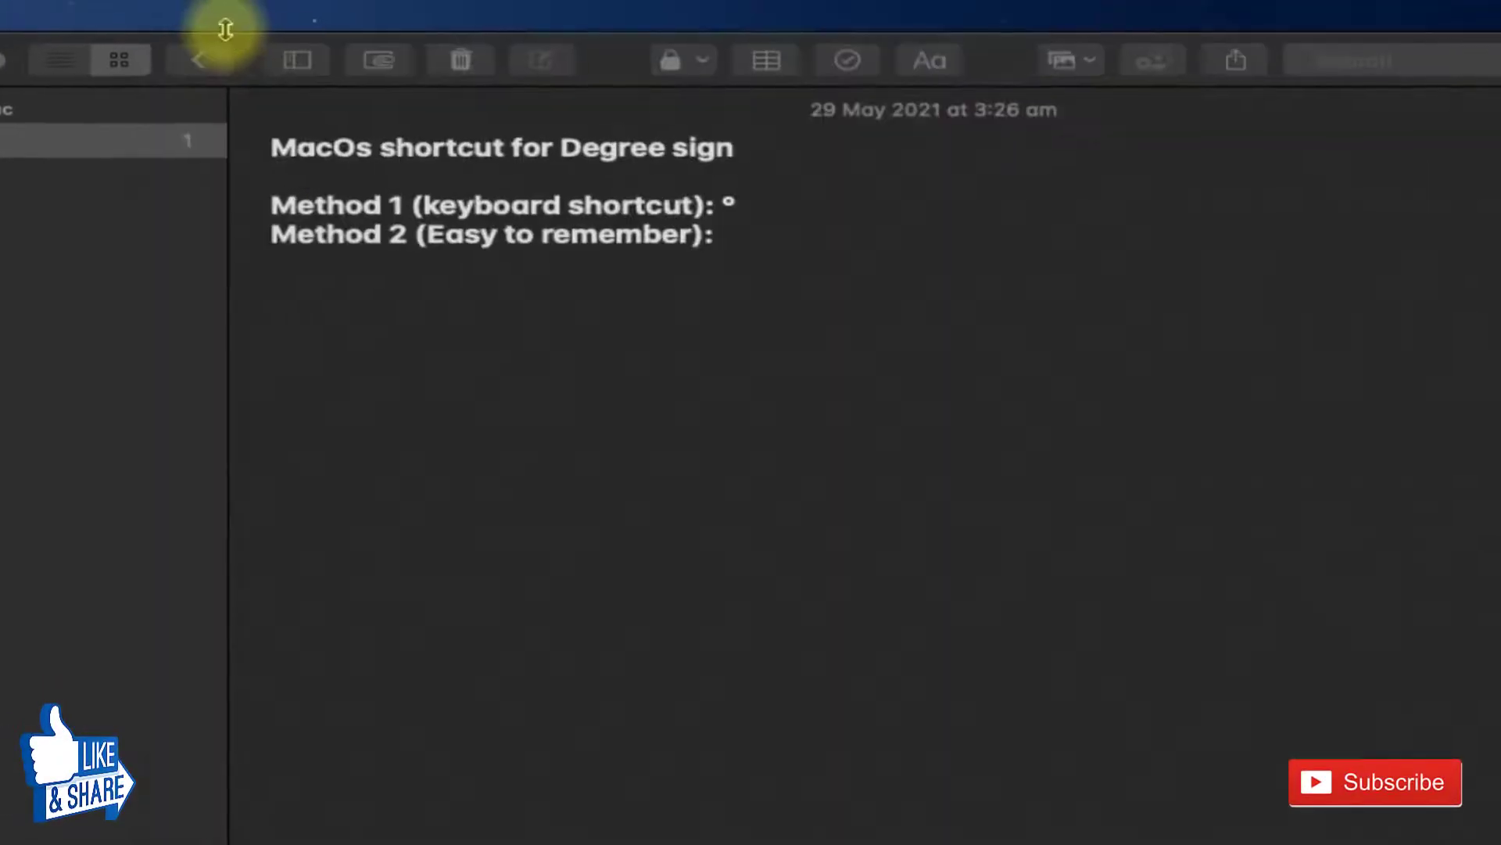
Write 'Shortcut is \degr…' after 'Method 2 (Easy to remember):'.
text(Shortcut)
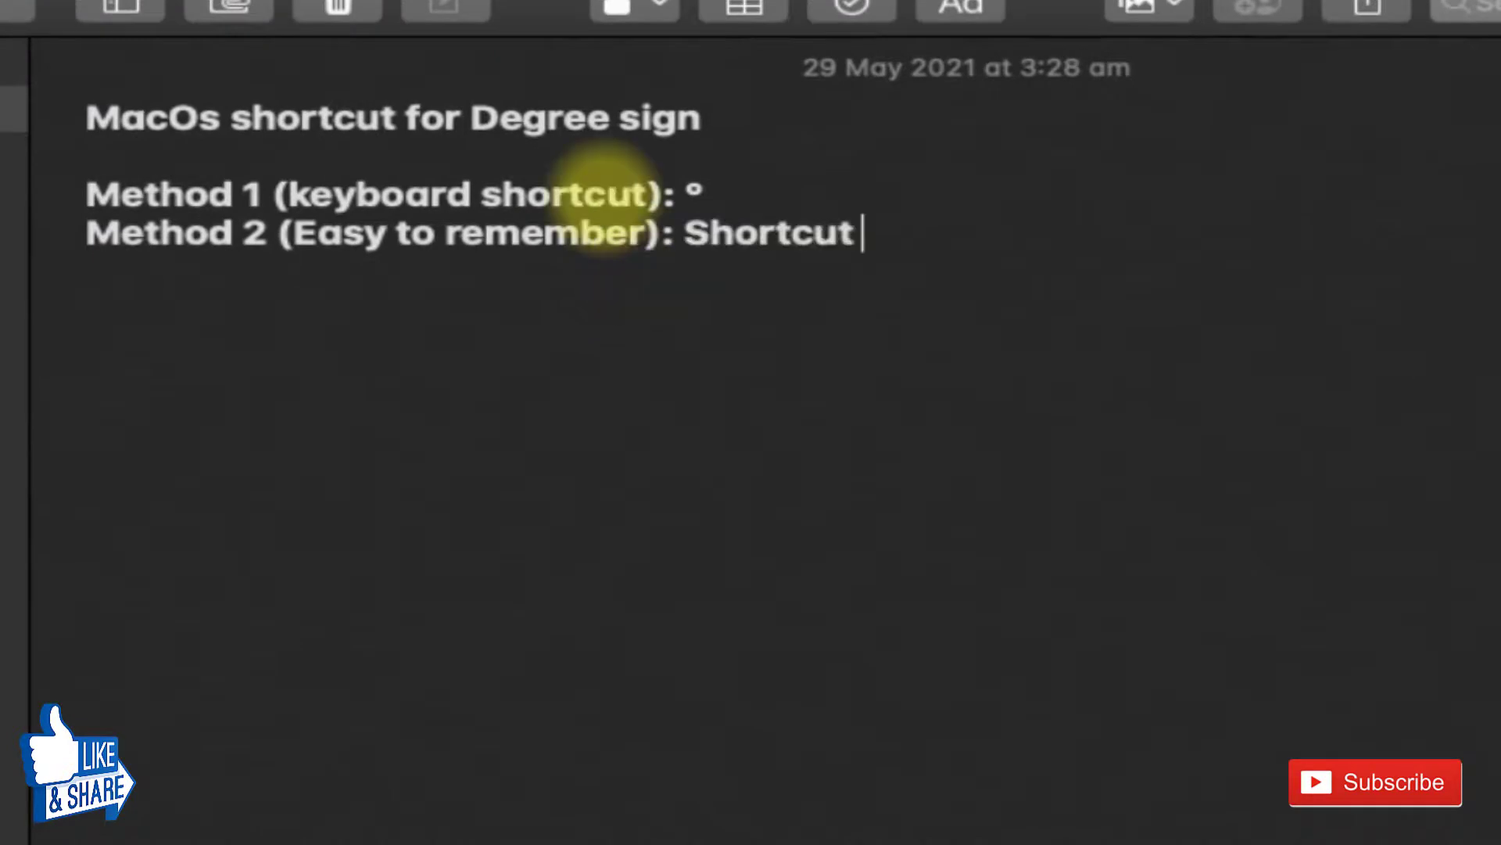
text(is \degr)
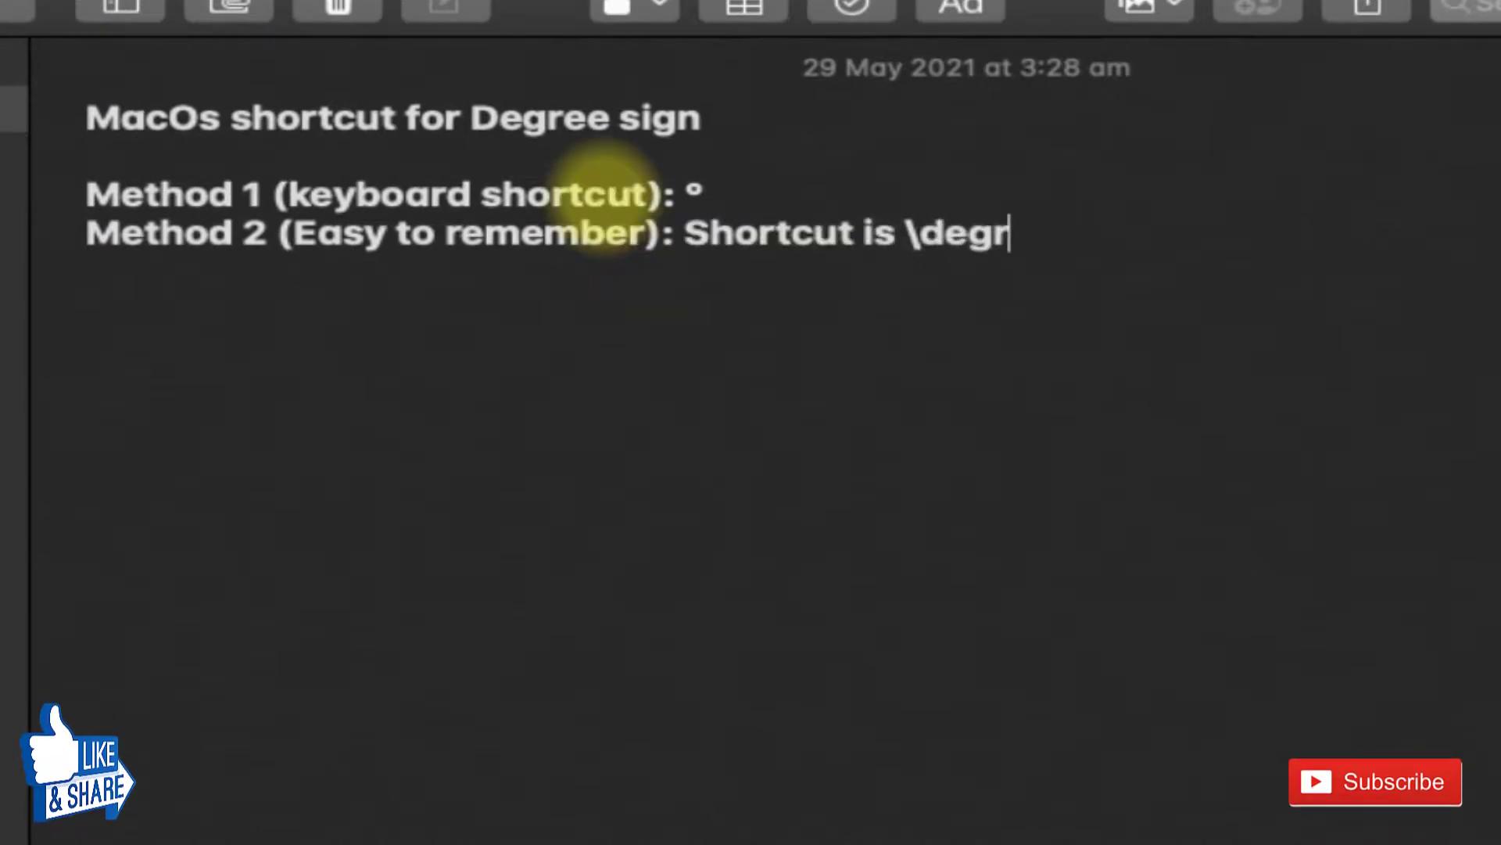